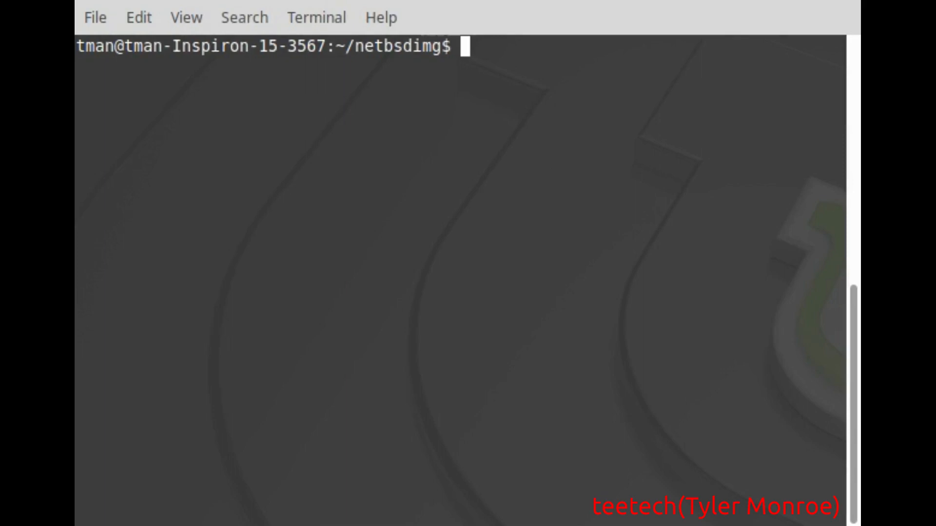
- List ~/netbsdimg to confirm NetBSD-8.1-amd64-install.img.gz is present
{"action": "type", "text": "ls"}
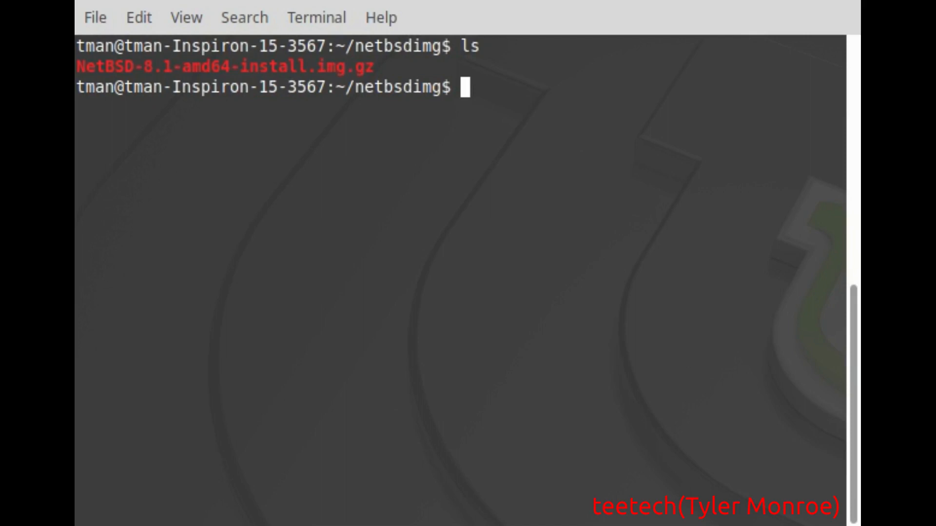
- Decompress NetBSD-8.1-amd64-install.img.gz with gunzip -d, then list the extracted .img
{"action": "type", "text": "gunzip"}
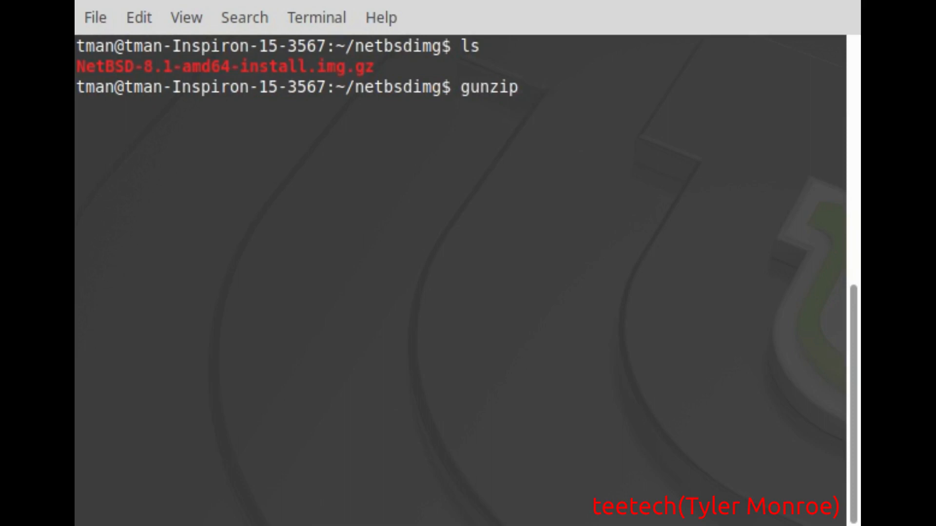
{"action": "type", "text": "-d"}
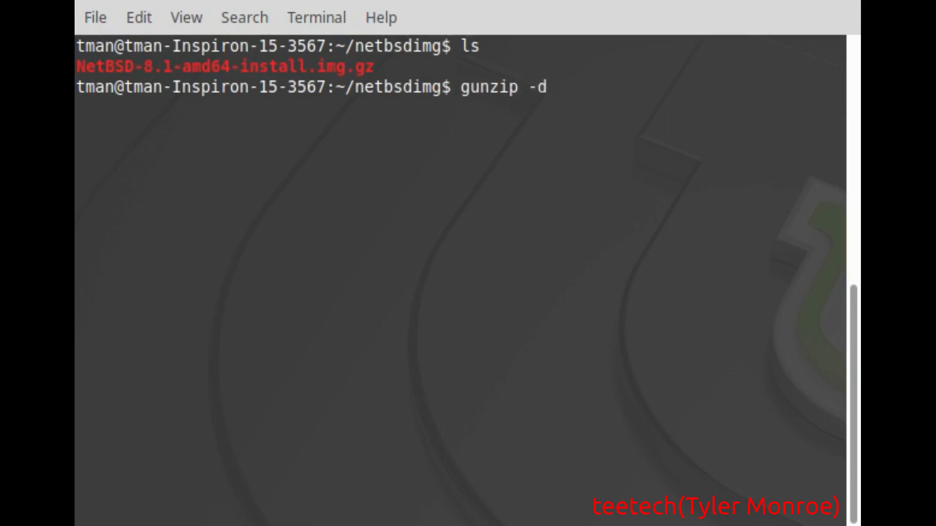
{"action": "type", "text": "NetBSD-8.1-amd64-install.img.gz"}
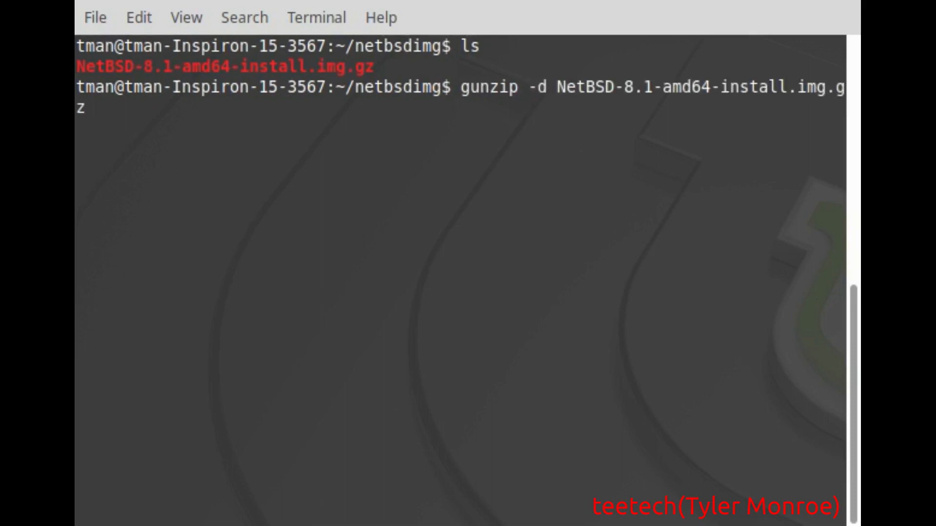
{"action": "key", "text": "Return"}
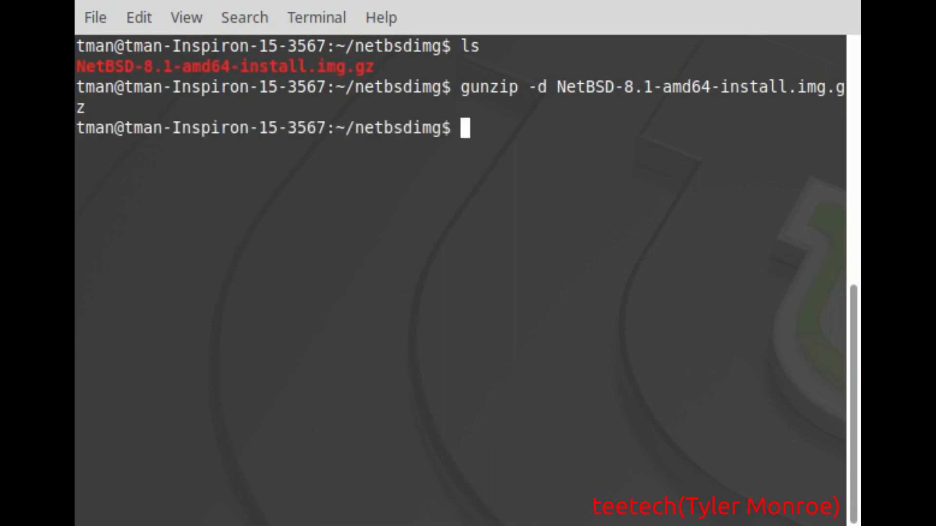
{"action": "type", "text": "ls"}
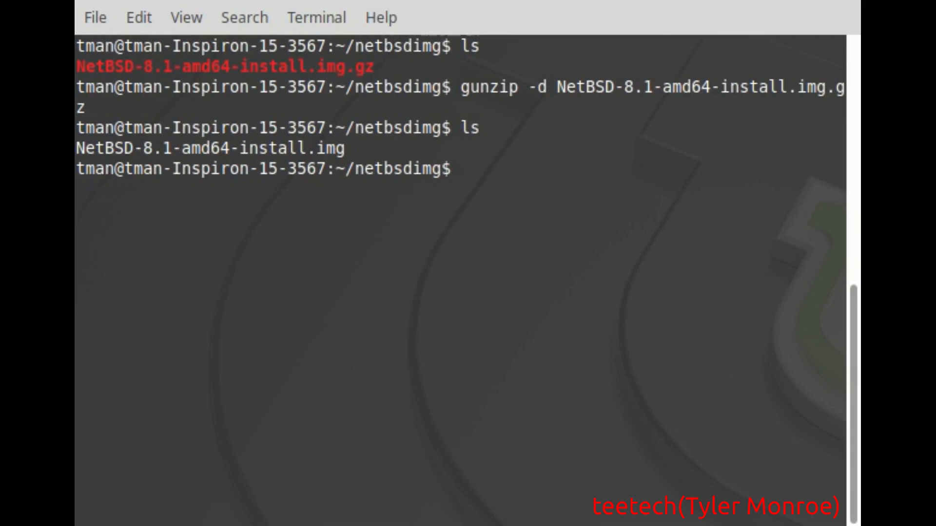
- Run sudo fdisk -l and pick out /dev/sdb, the 59.6 GiB FAT32 USB drive
{"action": "type", "text": "sudo fdisk -l"}
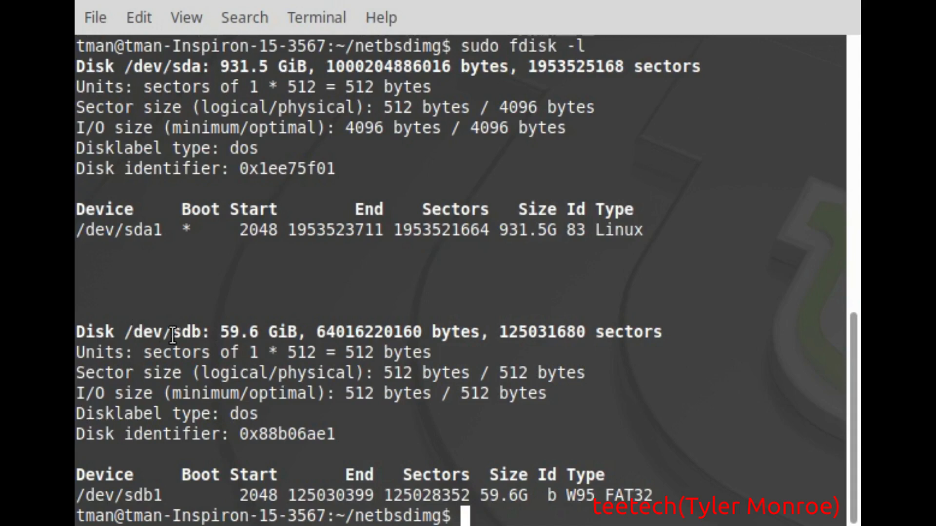
{"action": "mouse_move", "coordinate": [131, 275]}
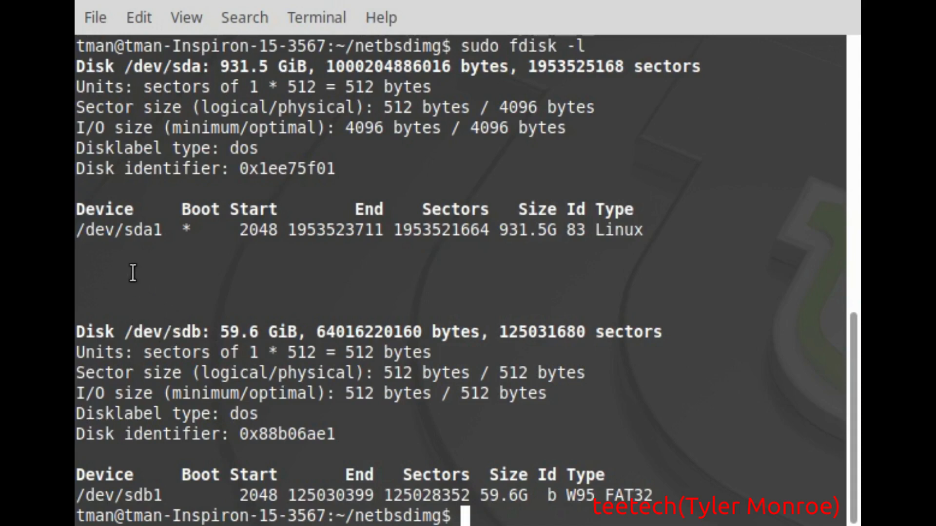
{"action": "mouse_move", "coordinate": [123, 332]}
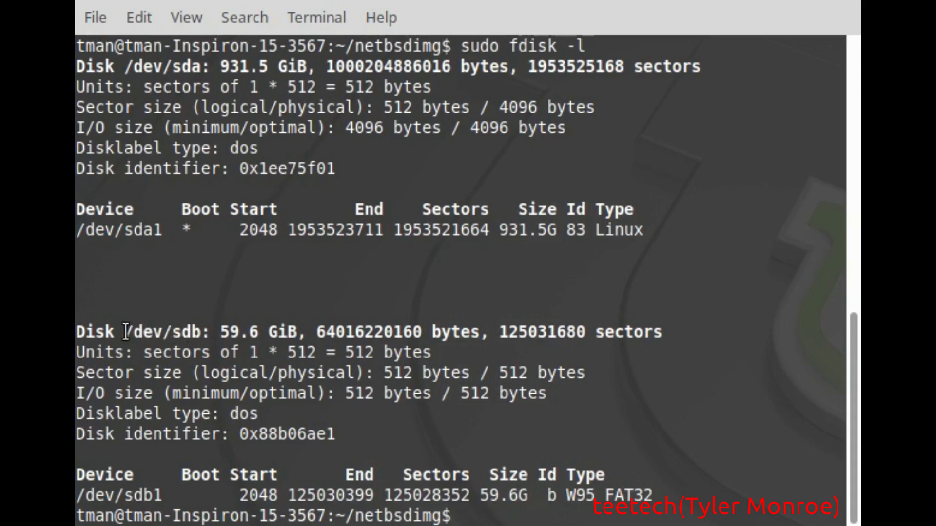
{"action": "double_click", "coordinate": [156, 332]}
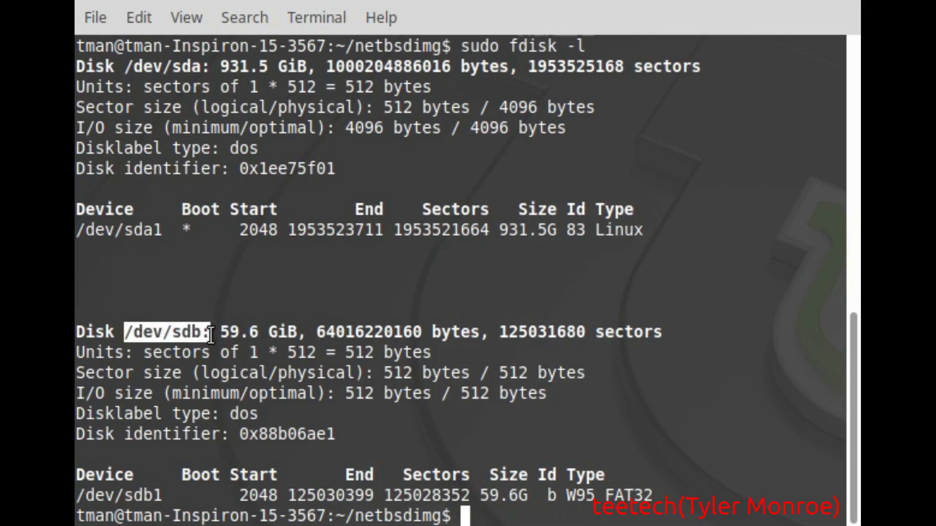
{"action": "mouse_move", "coordinate": [531, 456]}
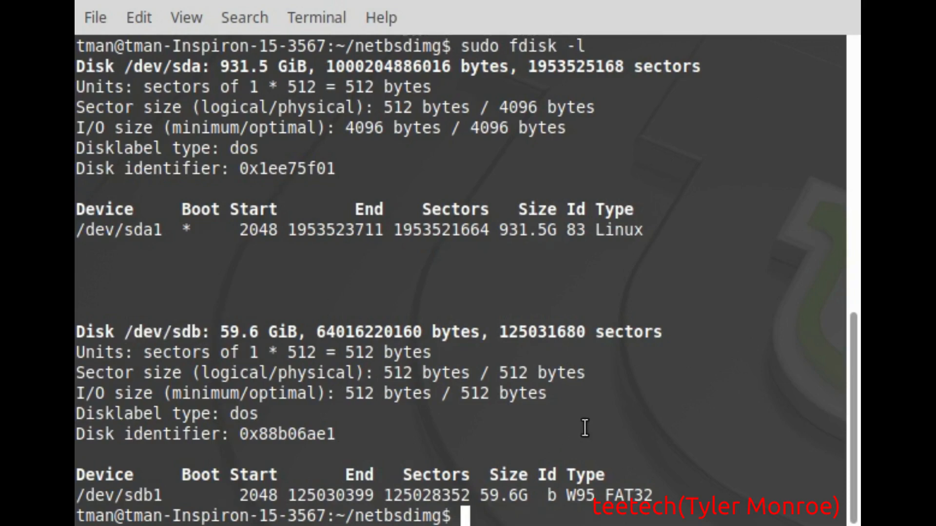
{"action": "mouse_move", "coordinate": [120, 483]}
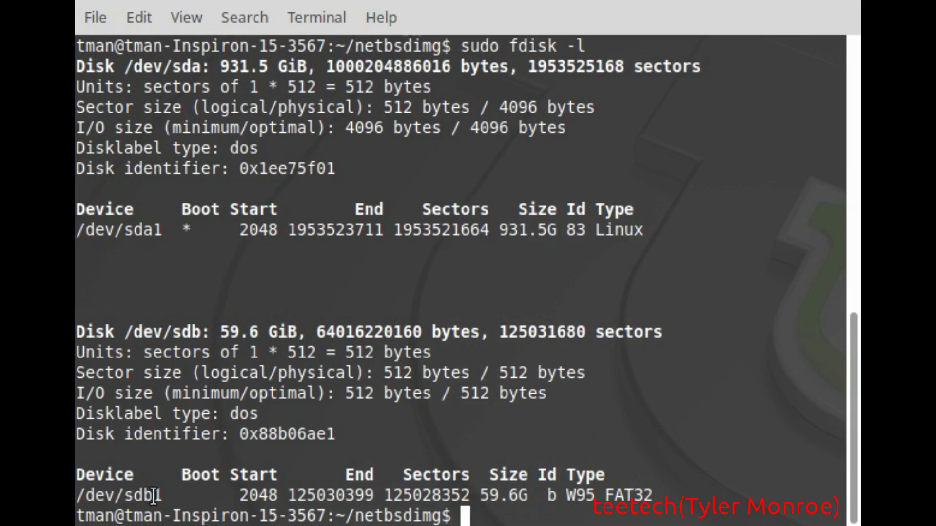
{"action": "mouse_move", "coordinate": [178, 503]}
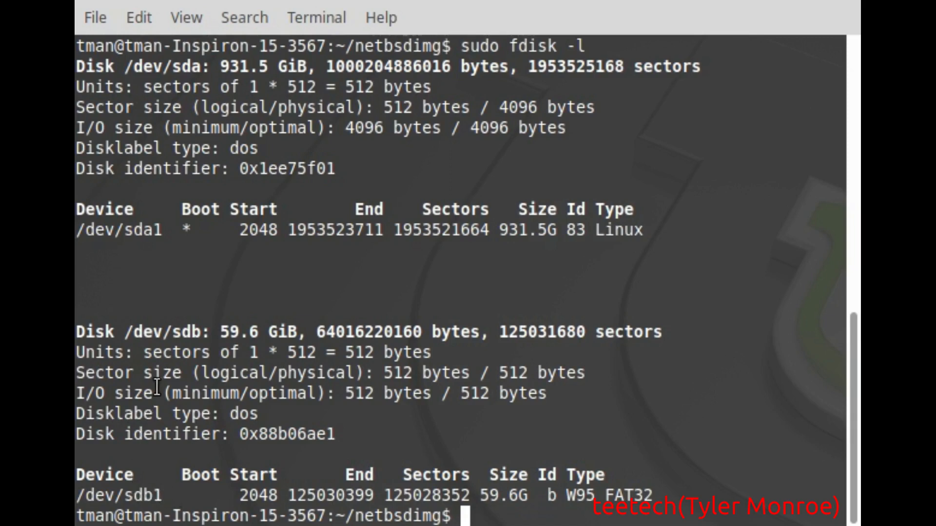
{"action": "mouse_move", "coordinate": [183, 353]}
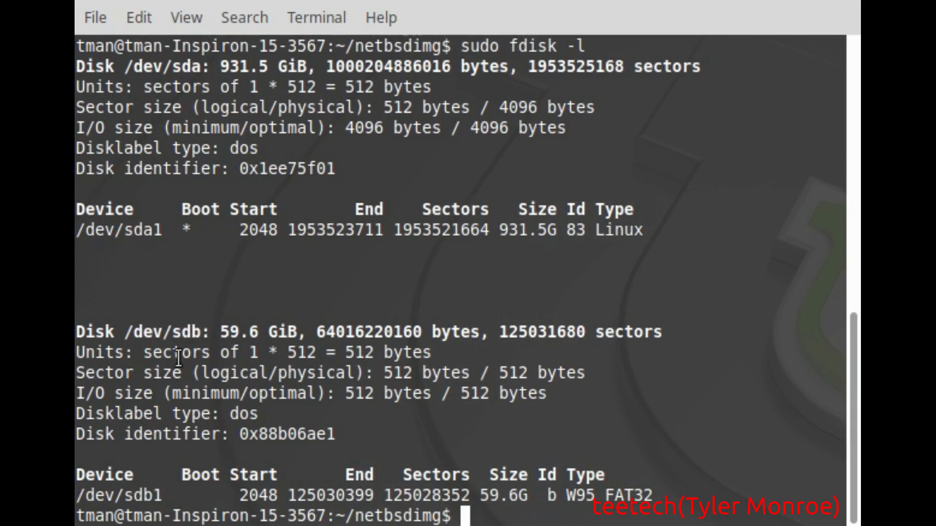
{"action": "mouse_move", "coordinate": [753, 487]}
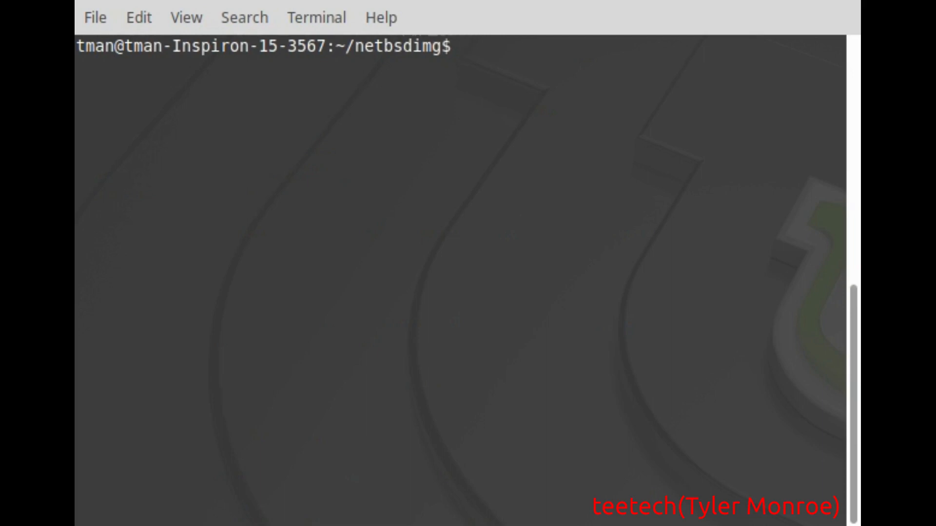
- Enter 'sudo dd if=NetBSD-8.1-amd64-install.img of=/dev/sdb', removing the stray partition number
{"action": "type", "text": "sudo"}
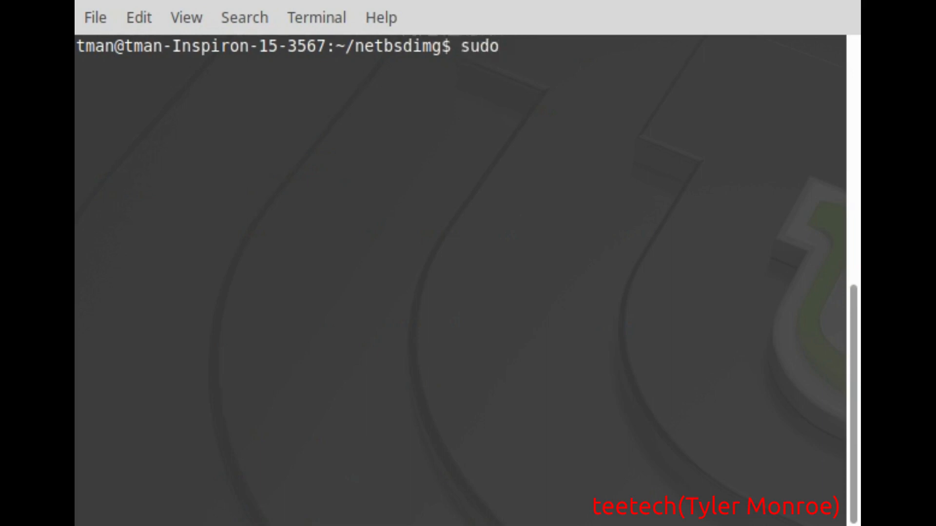
{"action": "type", "text": "dd"}
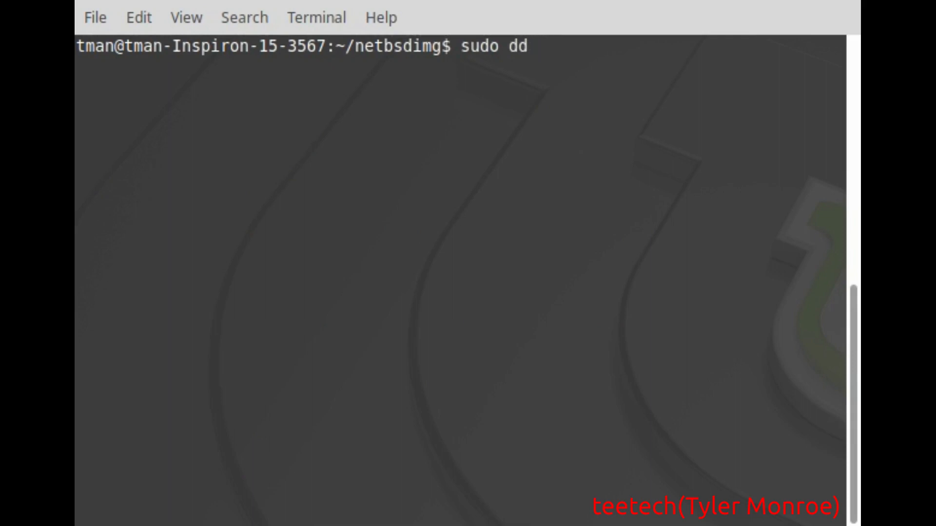
{"action": "type", "text": "if"}
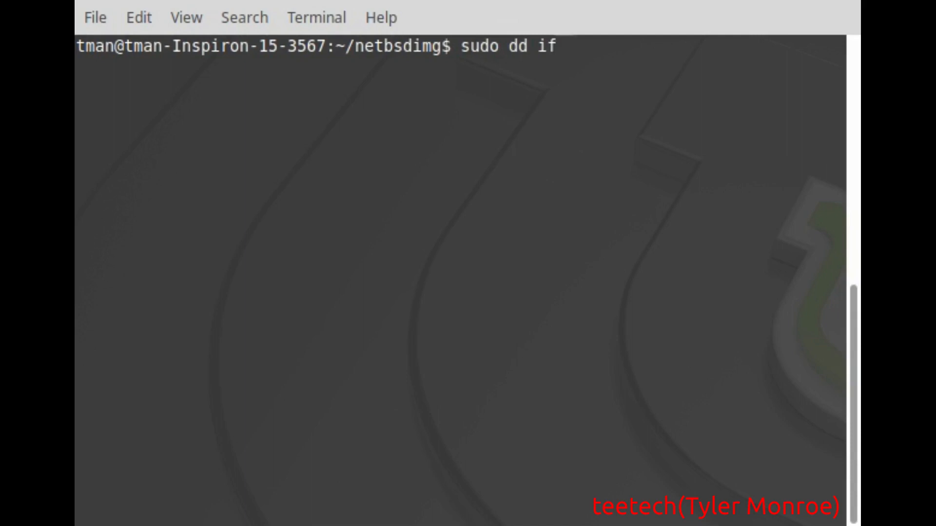
{"action": "type", "text": "="}
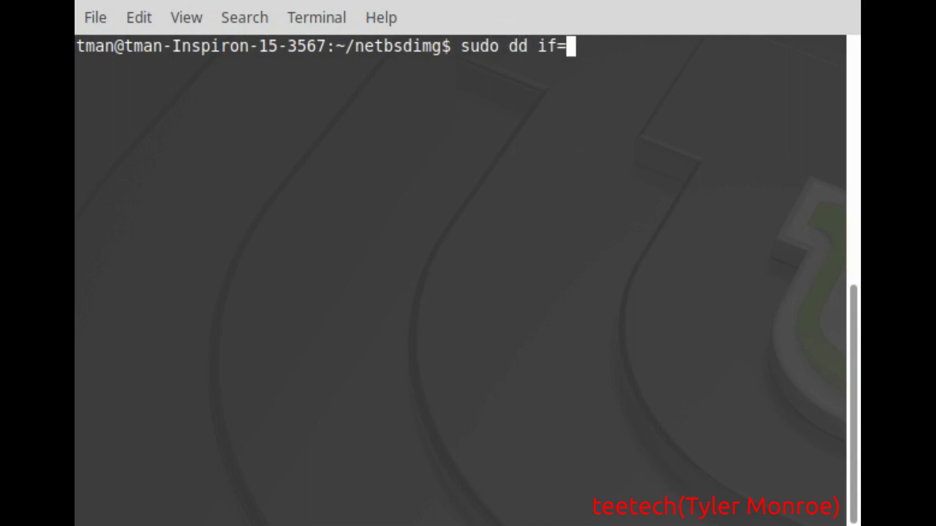
{"action": "type", "text": "NetBSD-8.1-amd64-install.img"}
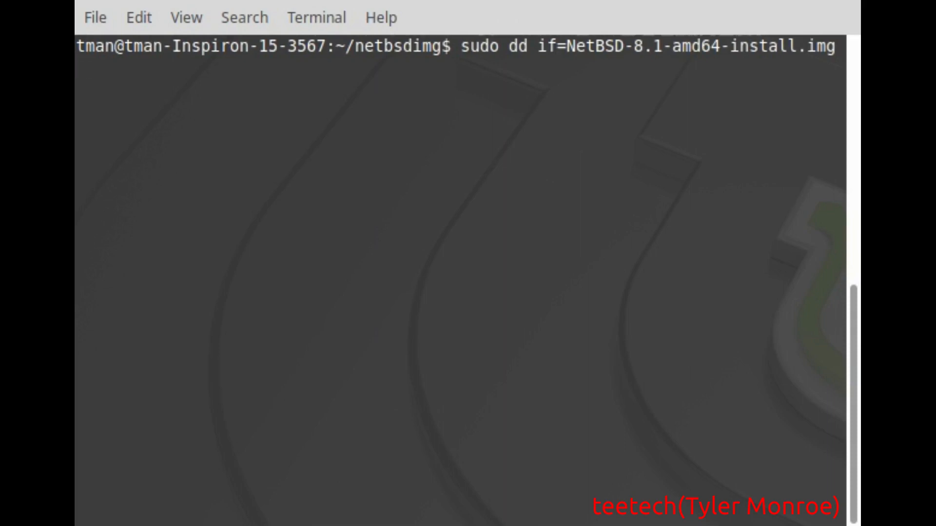
{"action": "type", "text": "of"}
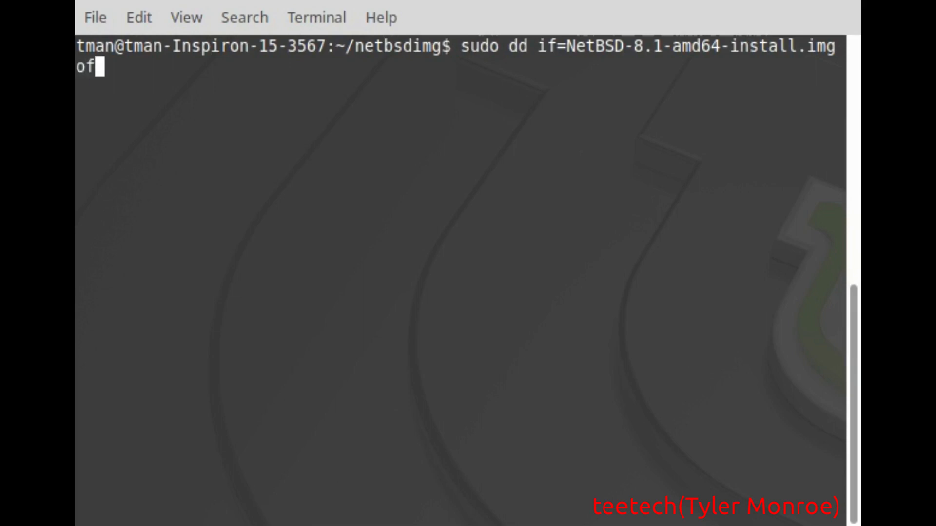
{"action": "type", "text": "="}
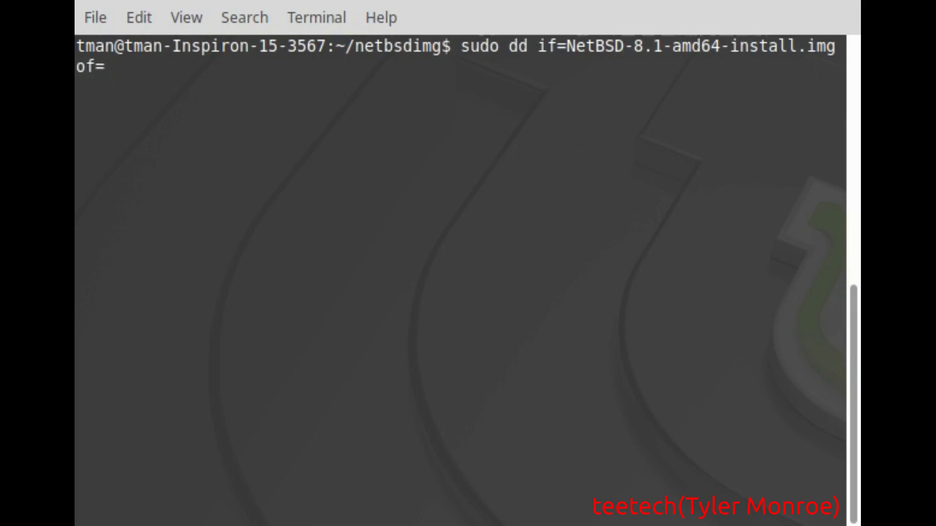
{"action": "type", "text": "/dev/s"}
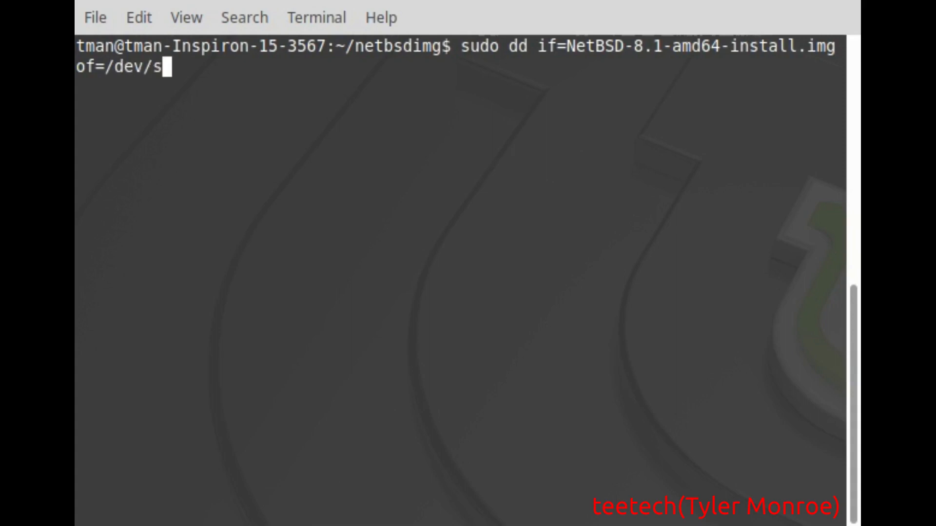
{"action": "type", "text": "db"}
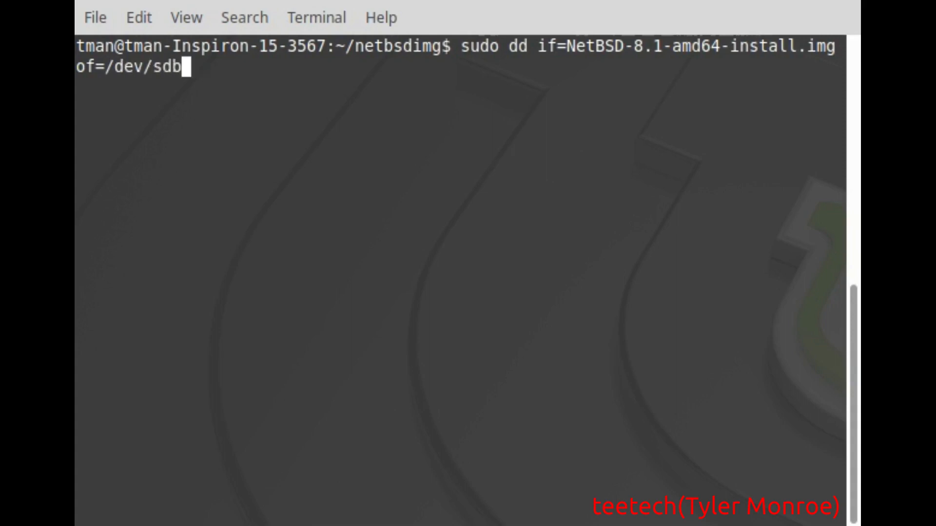
{"action": "type", "text": "1"}
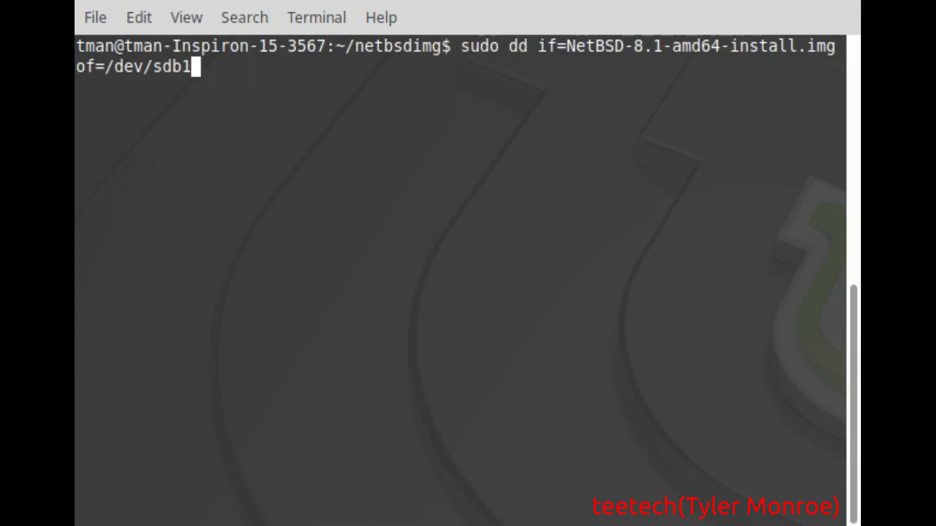
{"action": "key", "text": "BackSpace"}
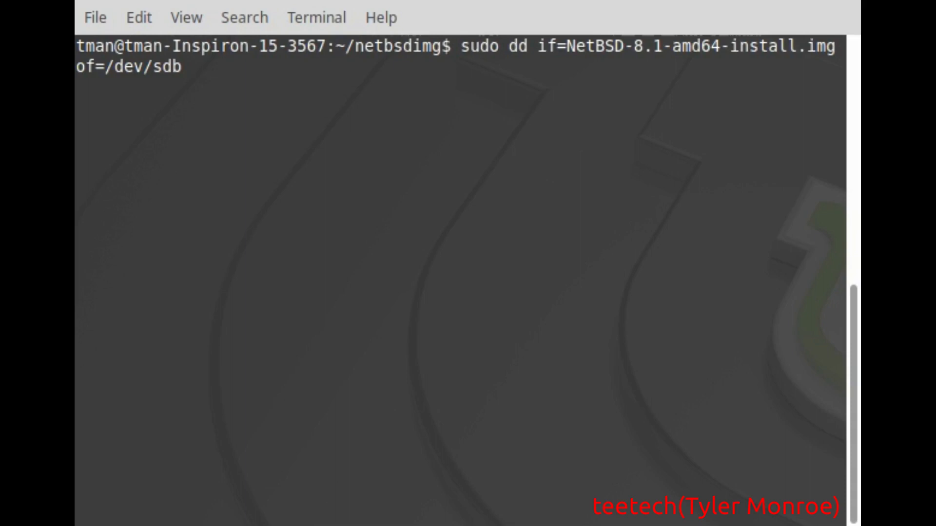
- Add 'bs=512K status=progress' to the dd command so it copies with progress shown
{"action": "type", "text": "bj"}
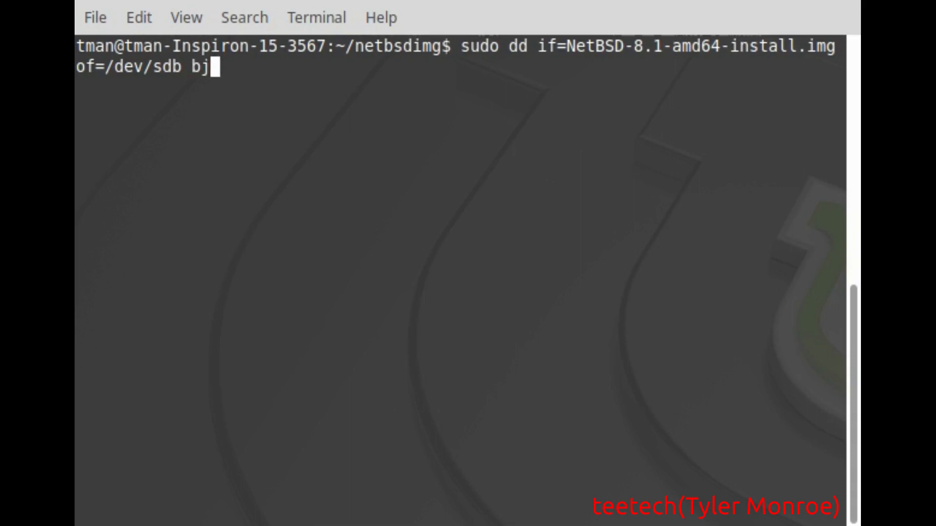
{"action": "type", "text": "s="}
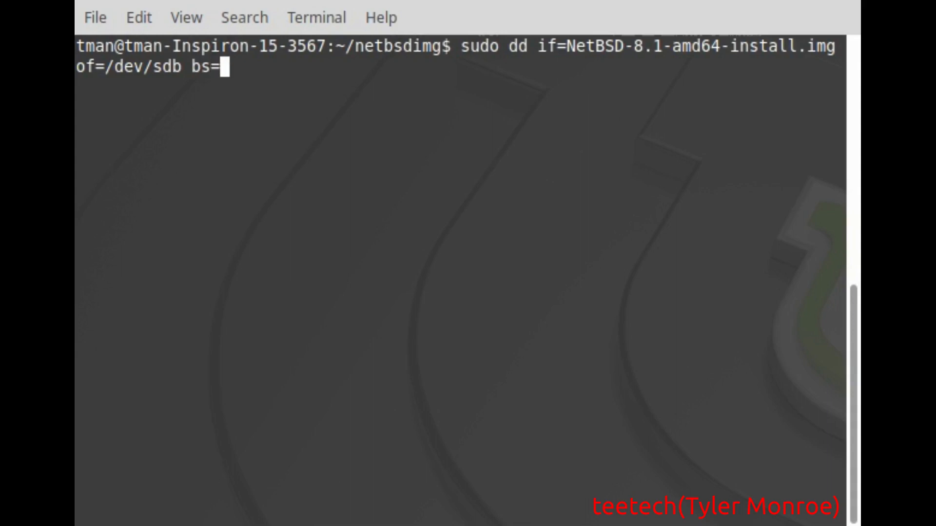
{"action": "type", "text": "51K"}
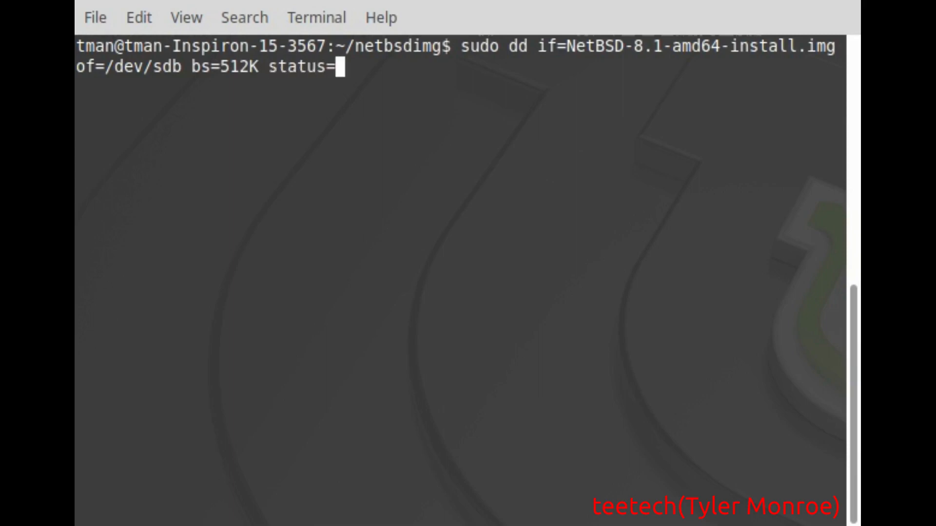
{"action": "type", "text": "progress"}
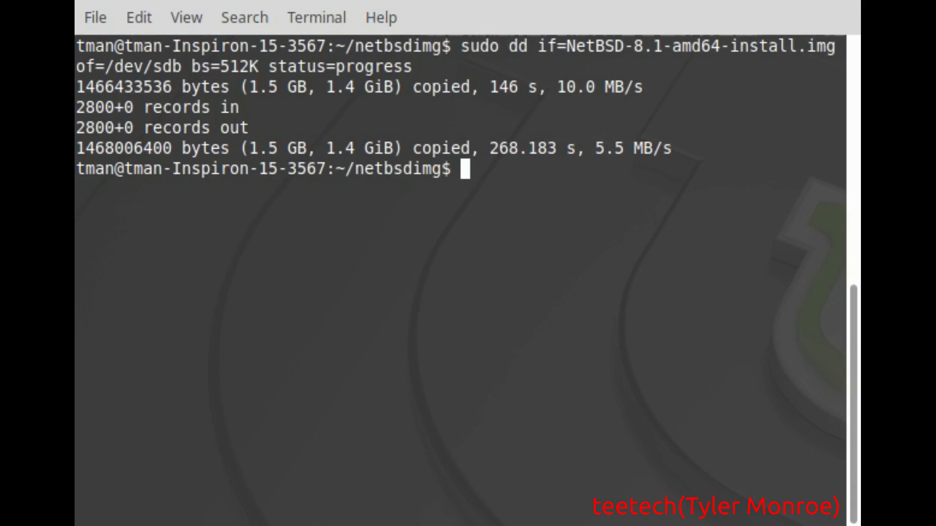
{"action": "mouse_move", "coordinate": [772, 368]}
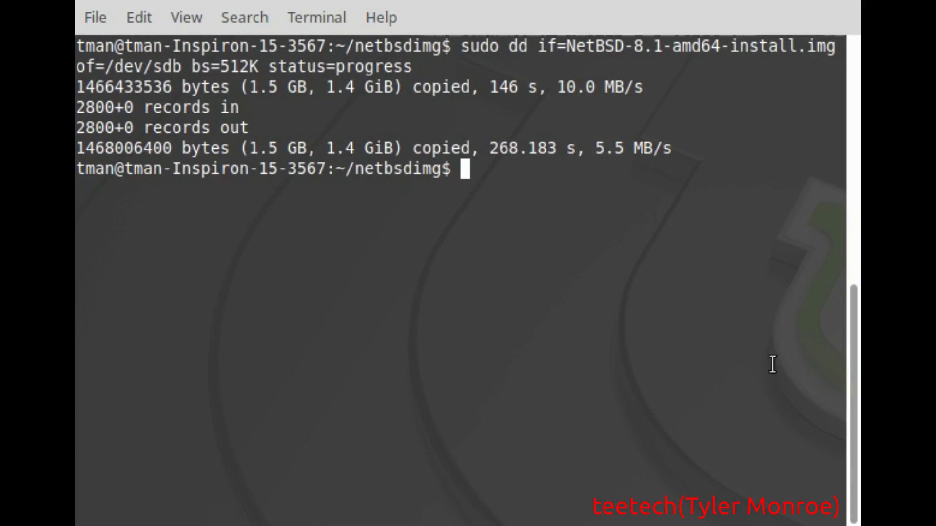
{"action": "mouse_move", "coordinate": [732, 384]}
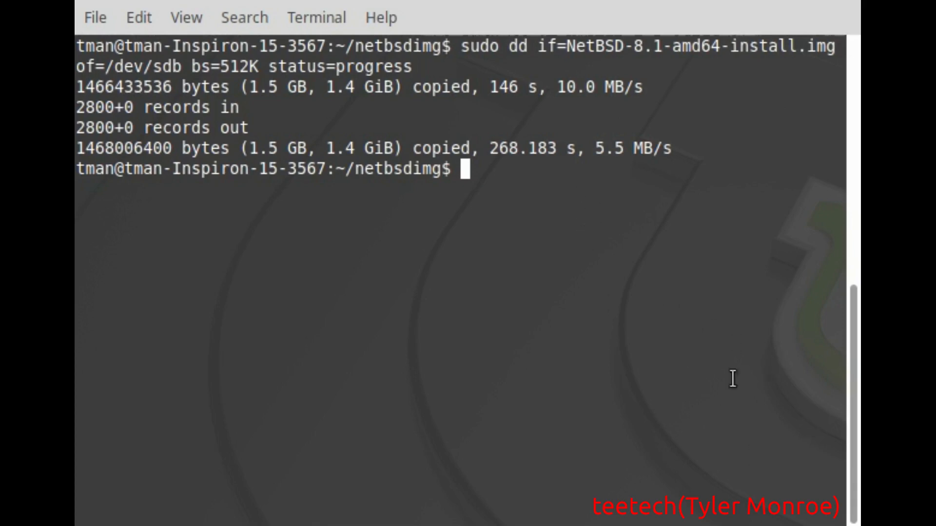
{"action": "mouse_move", "coordinate": [600, 245]}
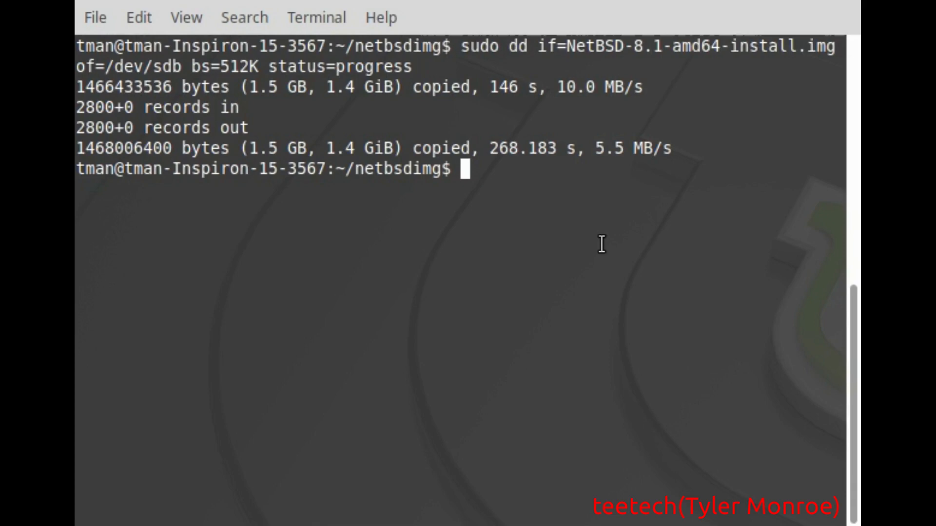